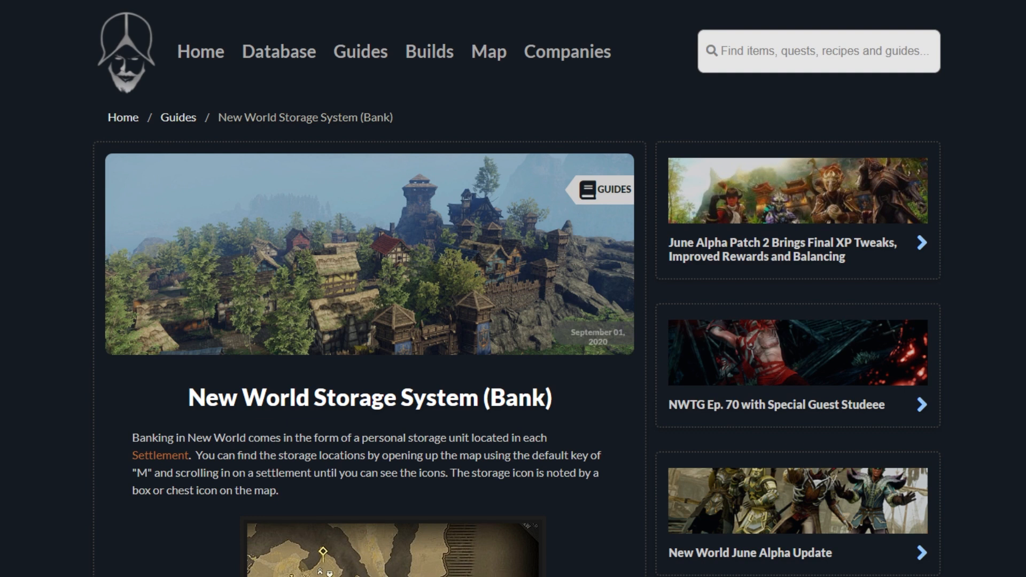
pyautogui.moveTo(784, 433)
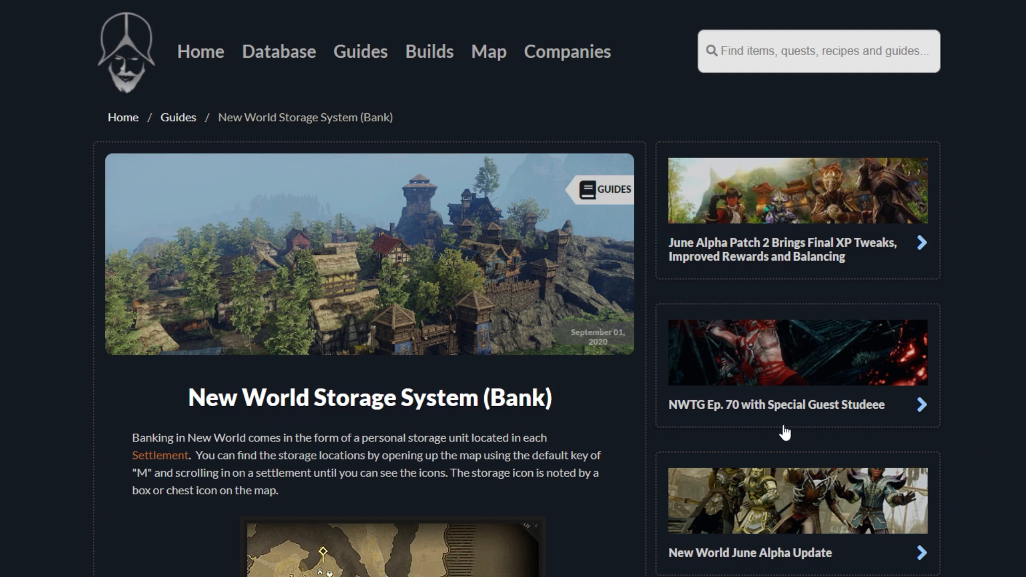
pyautogui.moveTo(632, 351)
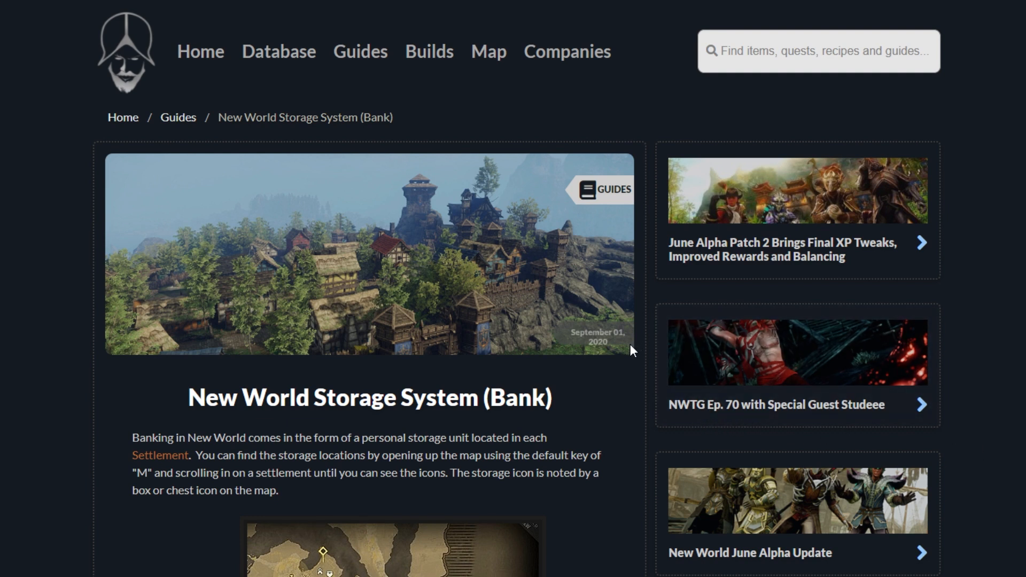
pyautogui.moveTo(613, 349)
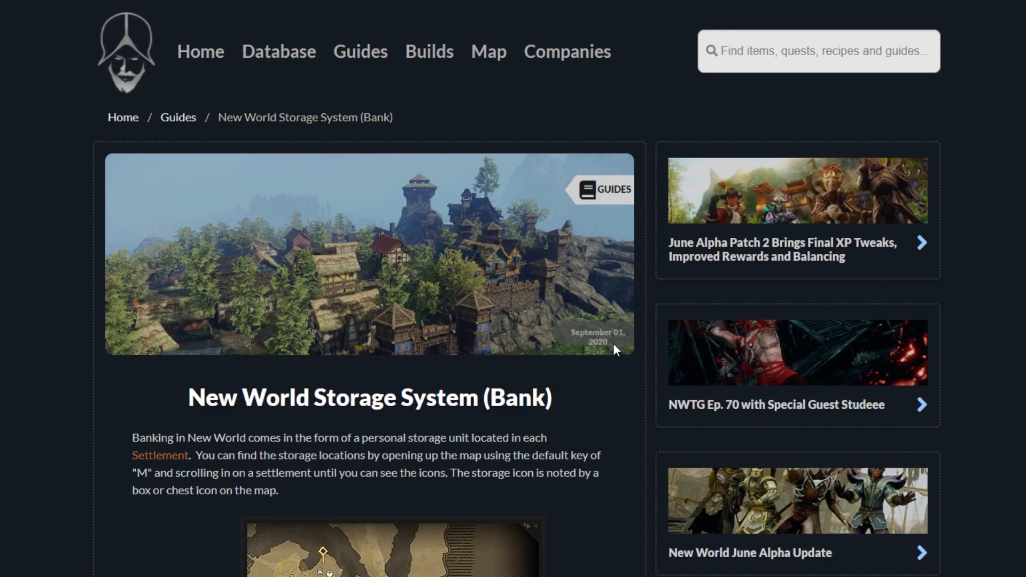
pyautogui.scroll(-3)
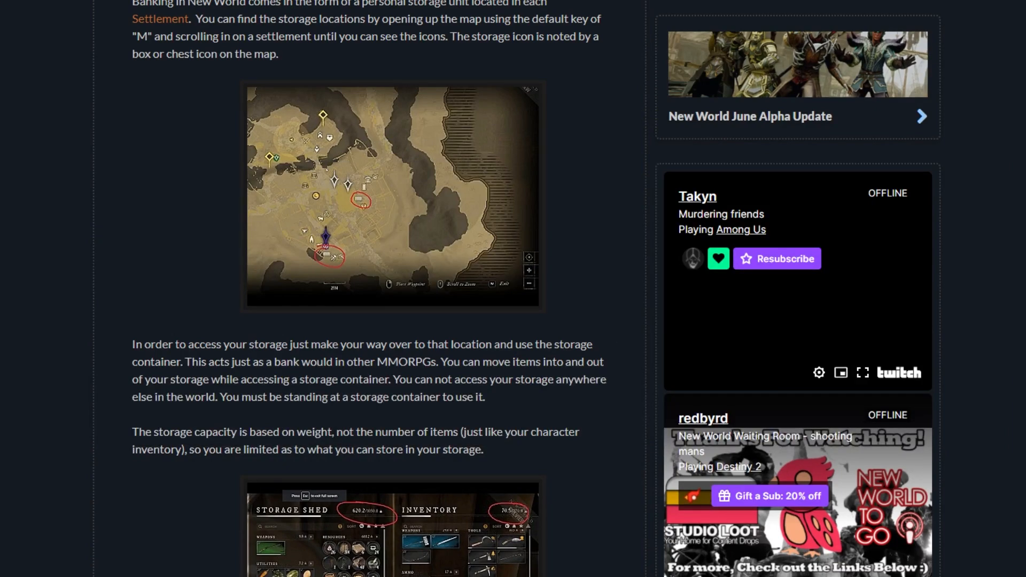
pyautogui.scroll(-3)
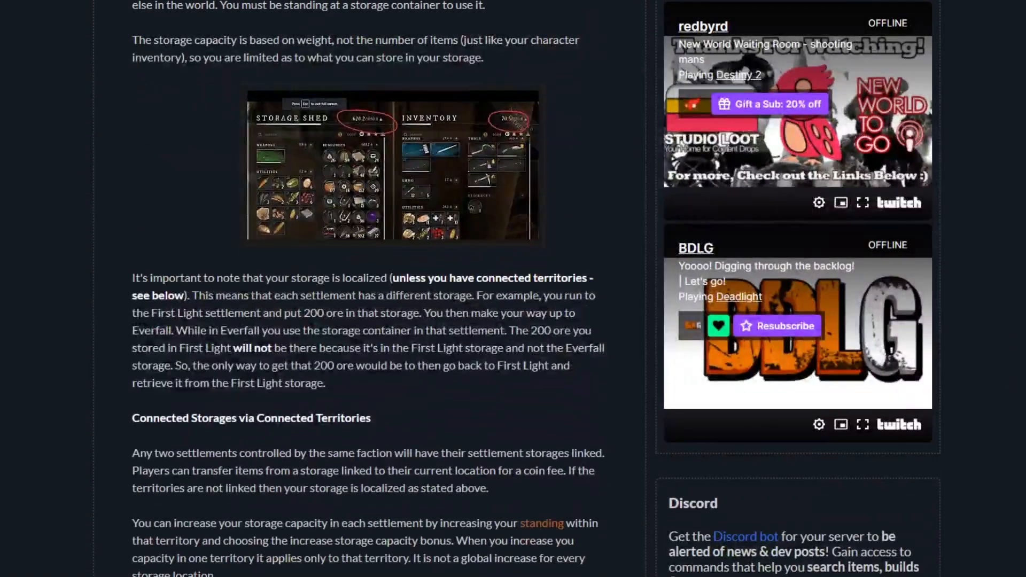